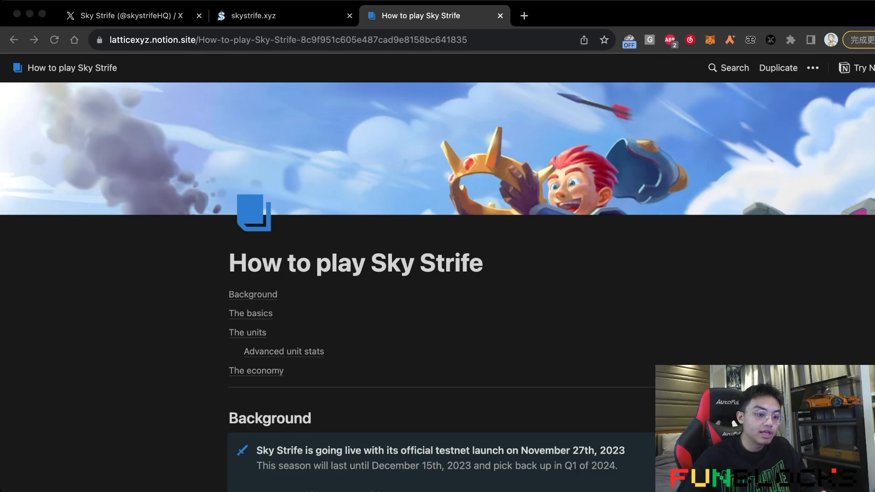
Step: Scroll the Sky Strife guide down to The basics section and its tl;dr summary
scroll("down", 3)
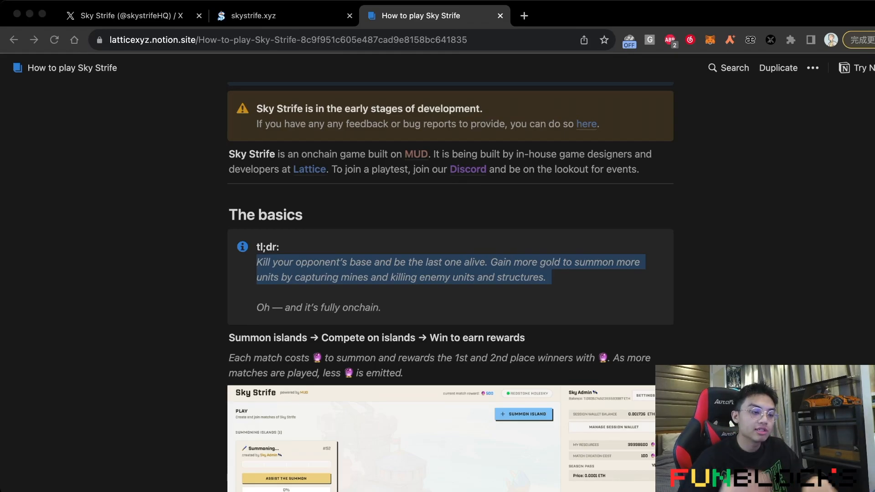
left_click(123, 16)
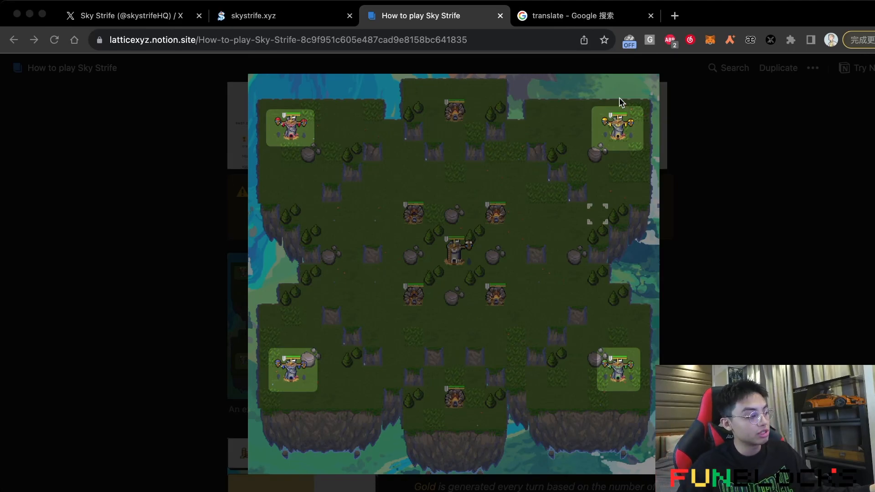
mouse_move(592, 124)
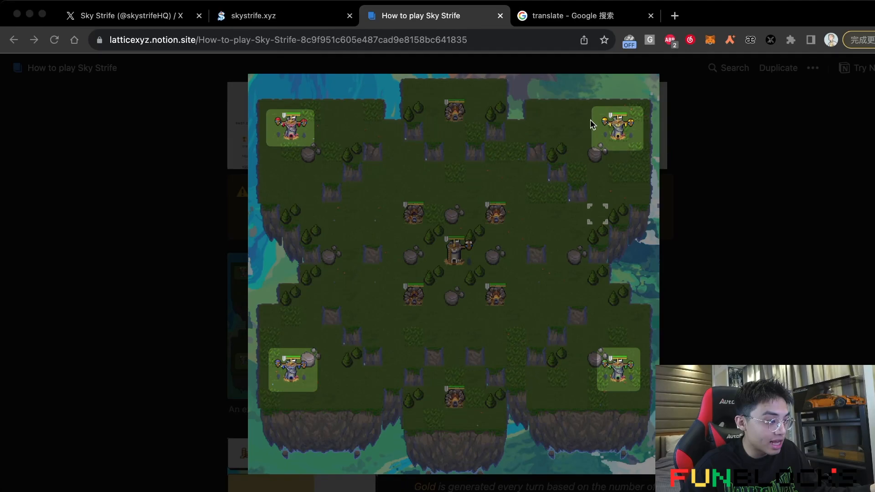
mouse_move(606, 130)
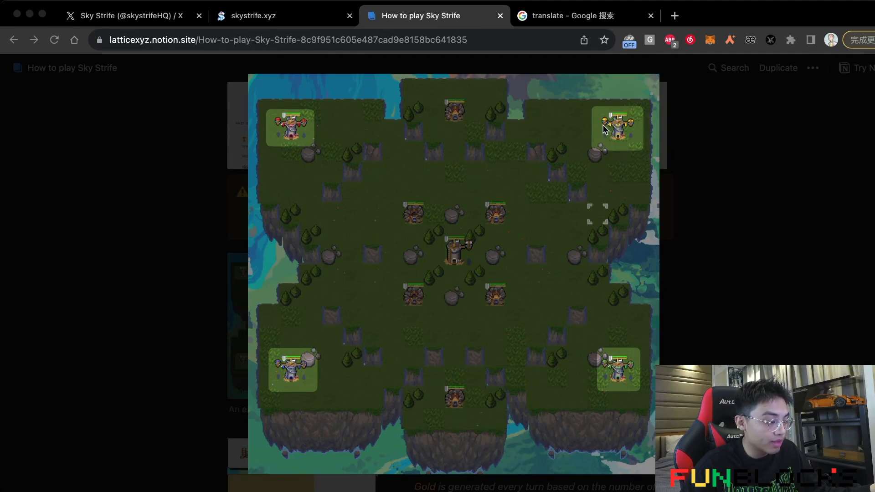
mouse_move(508, 171)
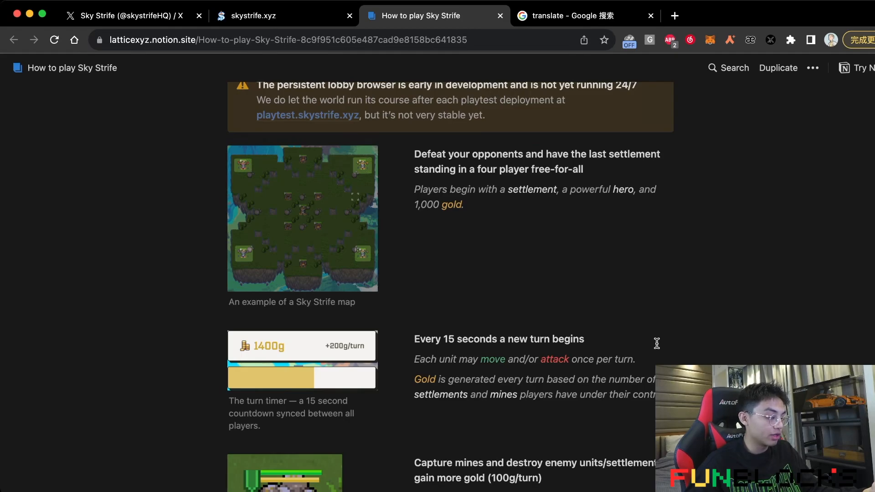
Step: Scroll to the mine capturing and unit summoning blocks above The units heading
scroll("up", 3)
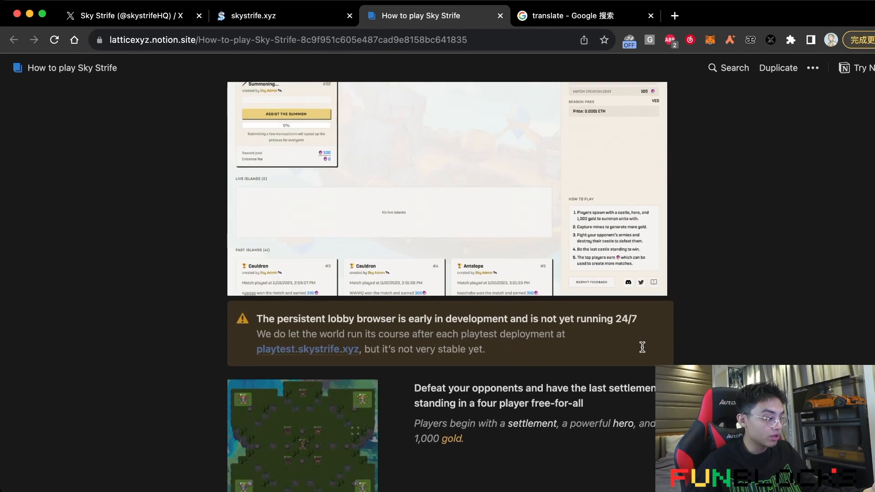
left_click(301, 436)
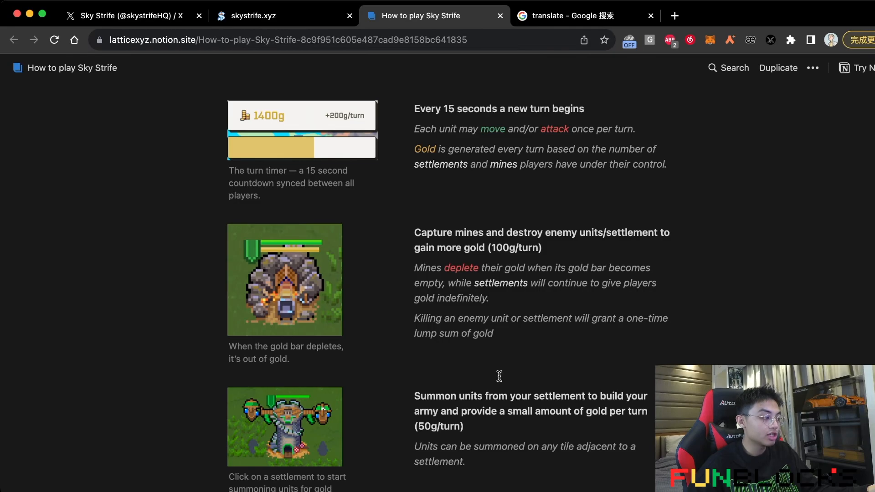
mouse_move(321, 268)
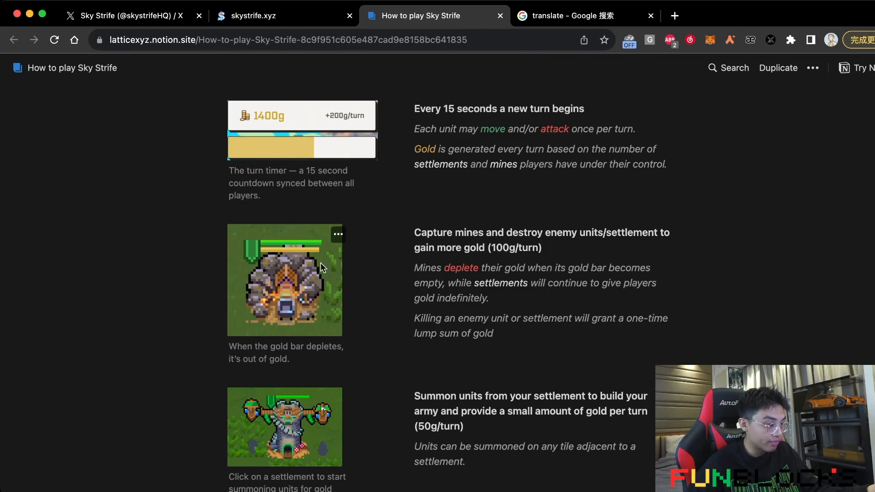
mouse_move(427, 312)
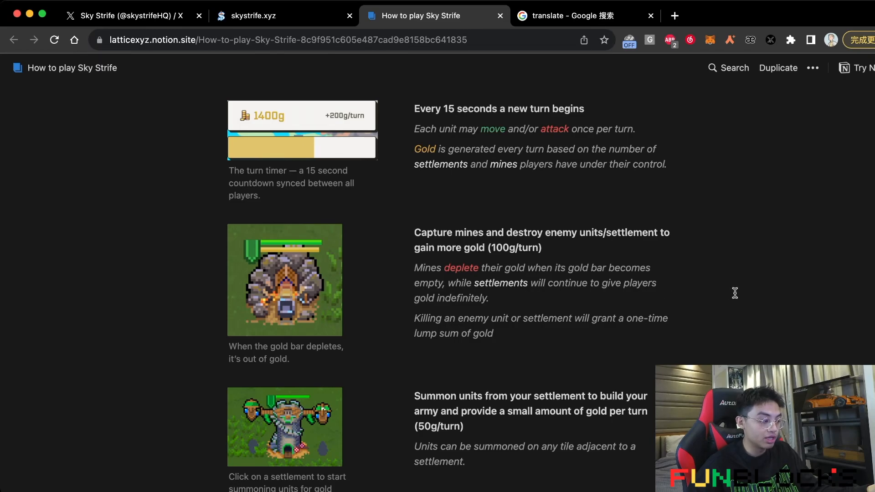
scroll("down", 3)
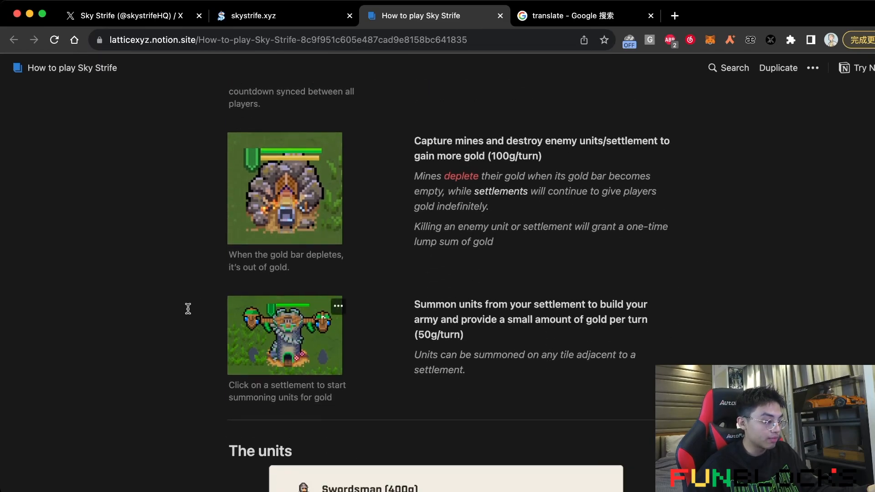
mouse_move(321, 359)
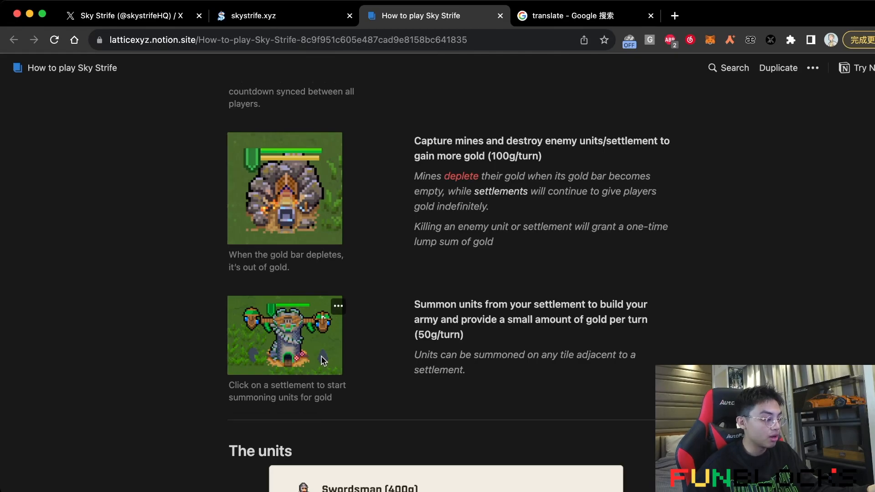
Step: Close the enlarged map and show The units list, Swordsman through Pikeman with gold costs
left_click(285, 334)
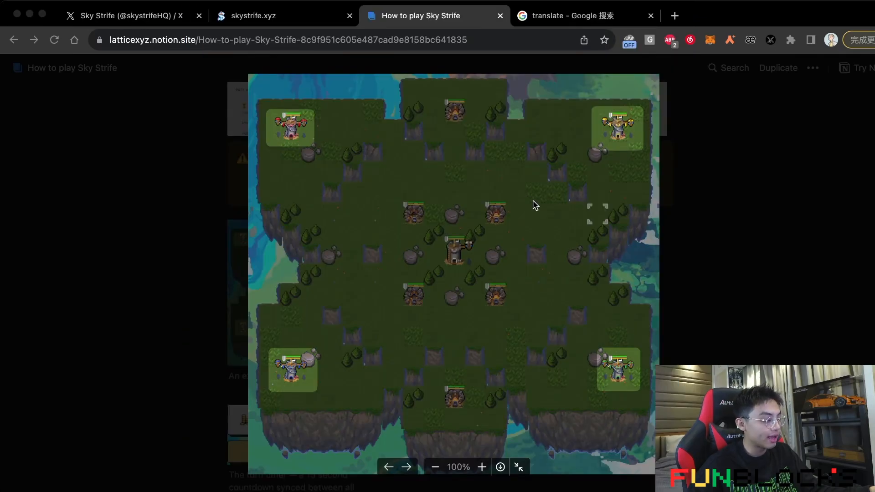
mouse_move(525, 196)
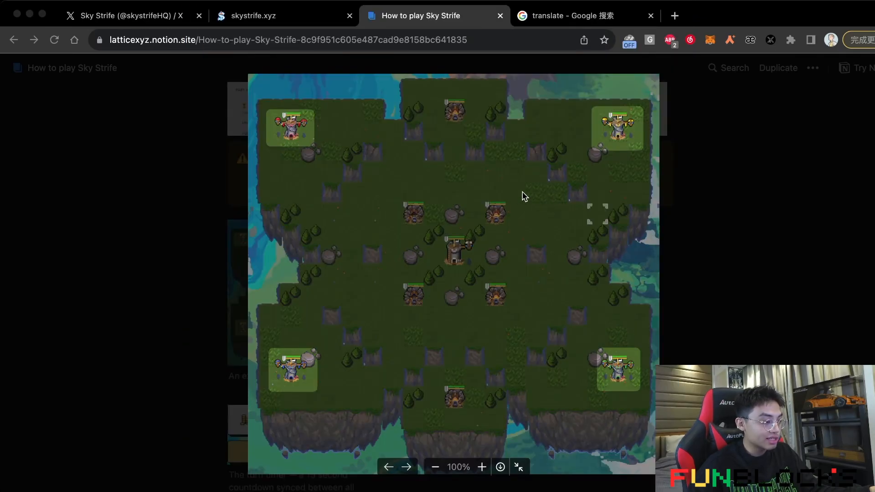
mouse_move(466, 201)
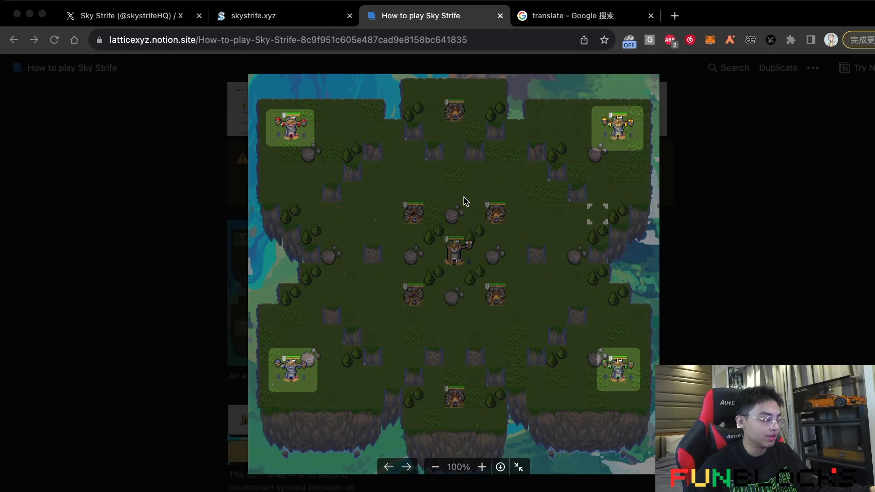
mouse_move(486, 203)
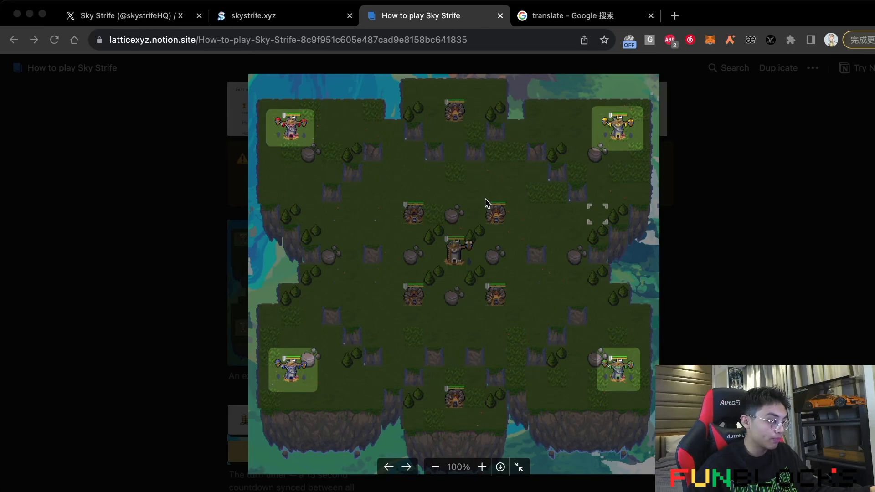
mouse_move(437, 202)
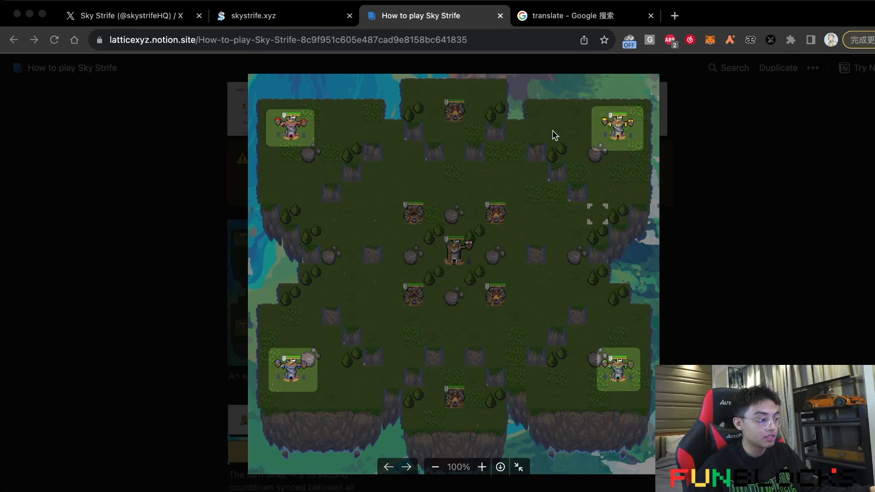
mouse_move(518, 128)
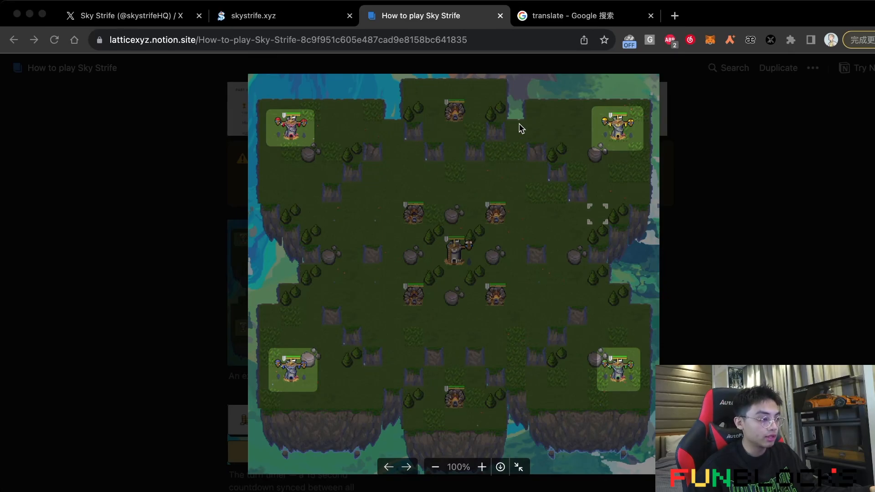
mouse_move(584, 184)
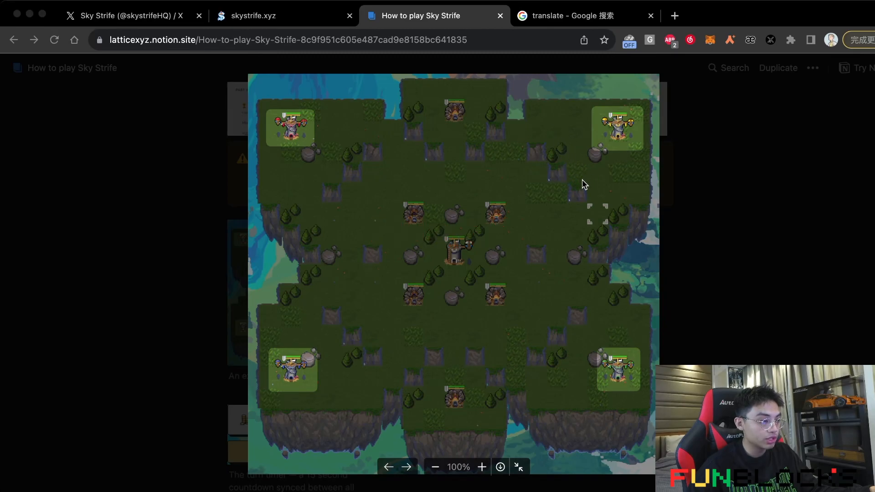
mouse_move(544, 184)
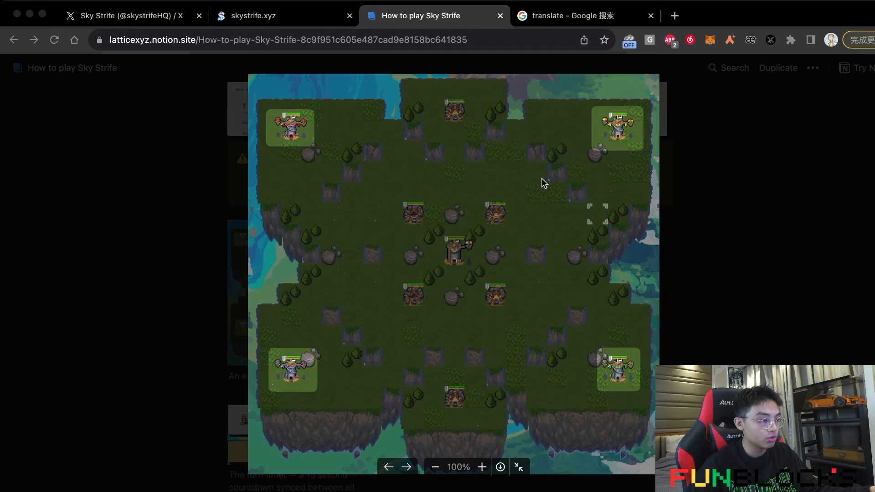
mouse_move(597, 188)
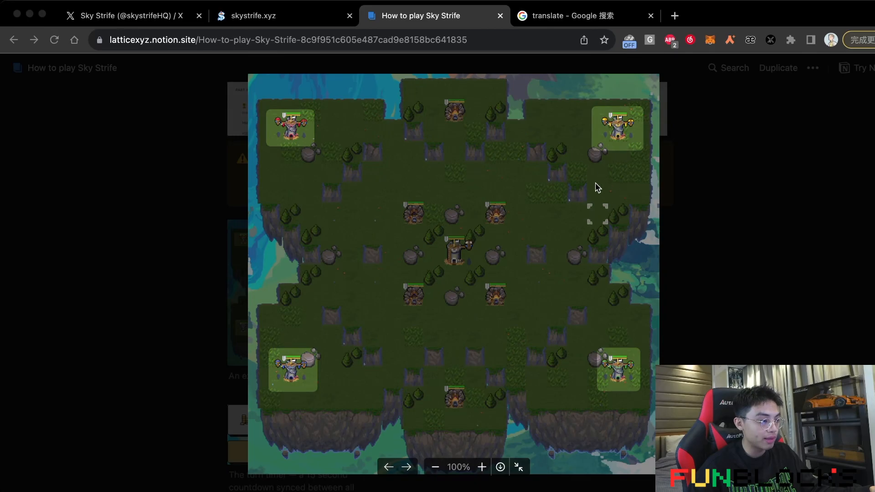
mouse_move(530, 224)
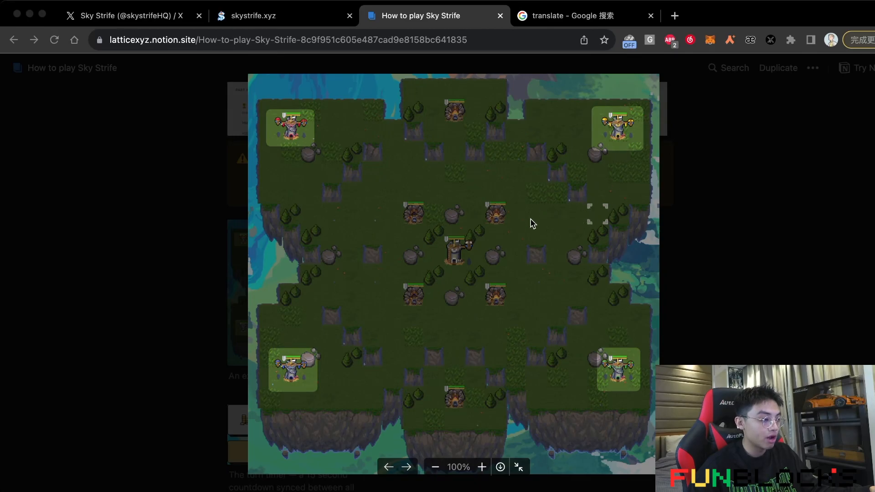
mouse_move(444, 240)
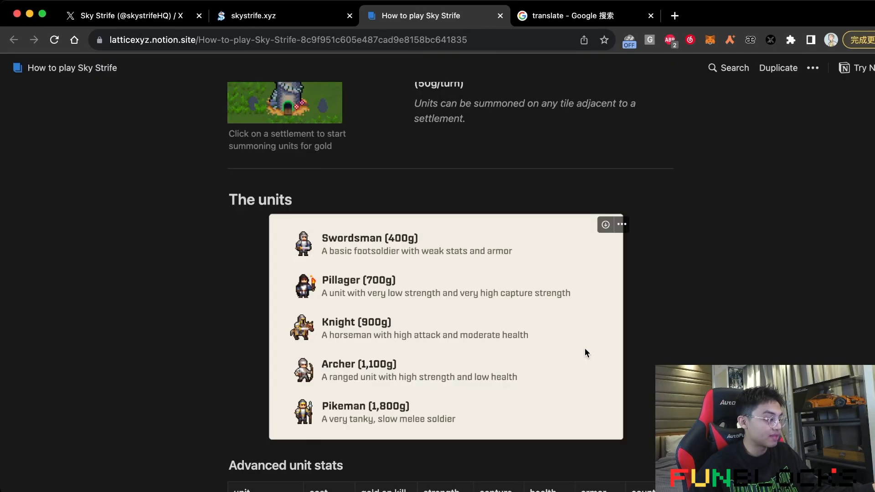
mouse_move(586, 334)
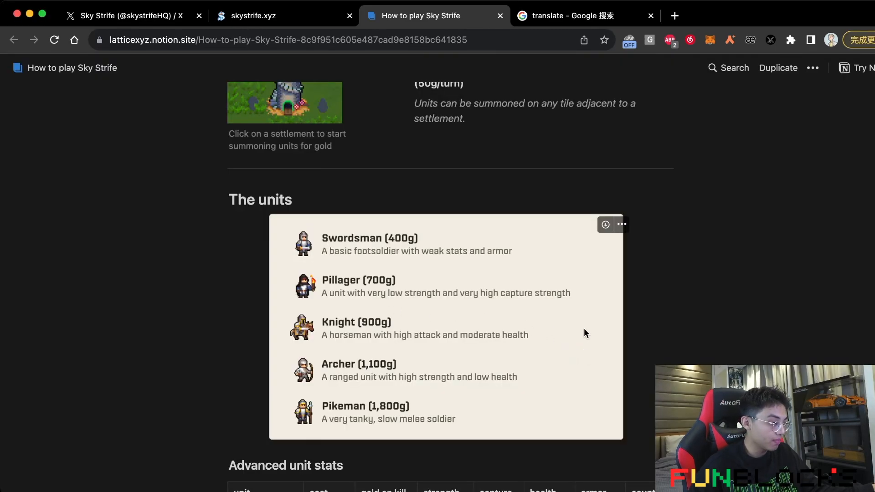
mouse_move(373, 277)
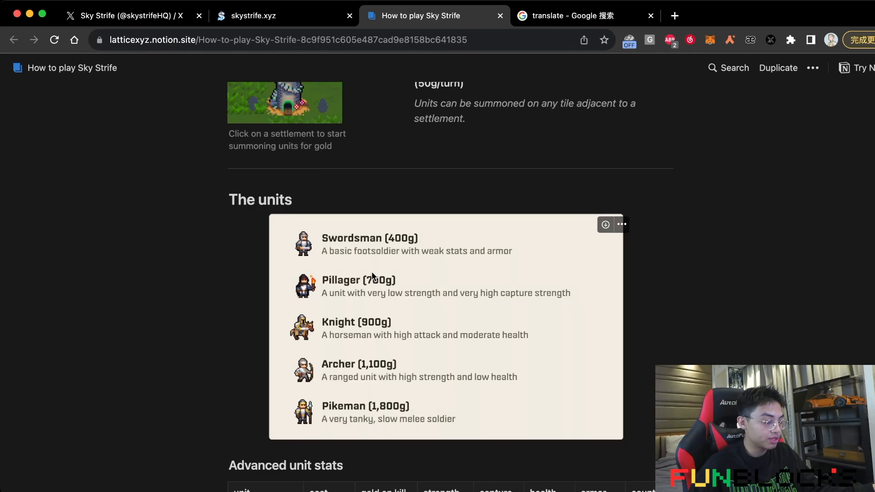
mouse_move(491, 262)
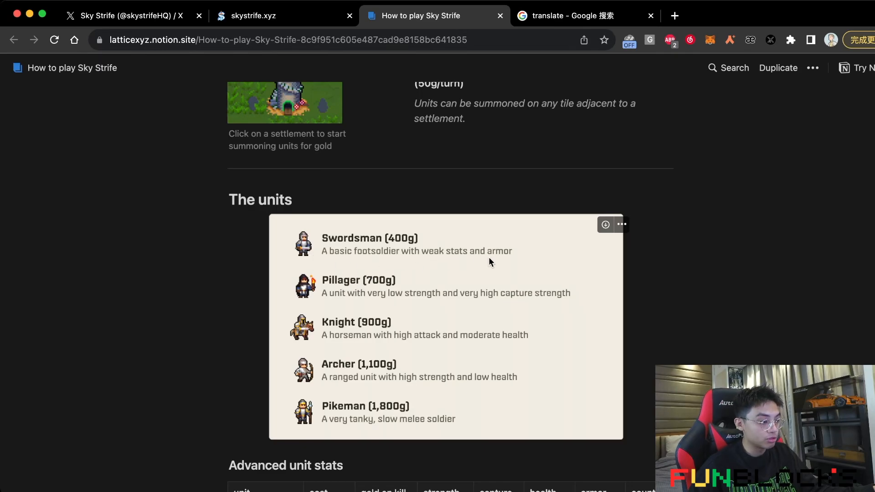
mouse_move(382, 378)
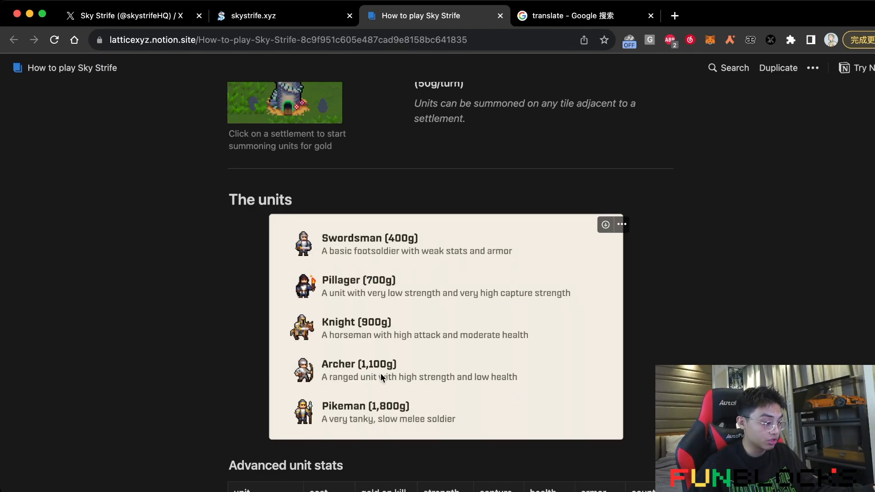
mouse_move(389, 382)
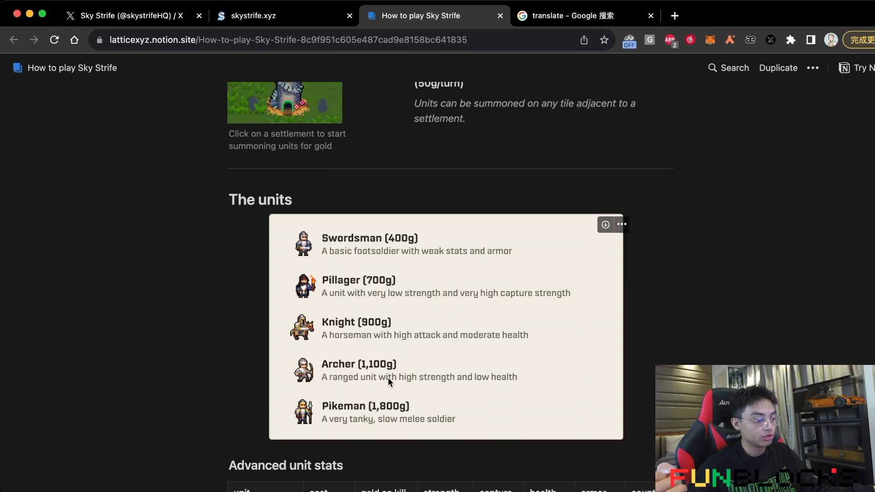
Step: Scroll to the lobby section with its summon-compete-earn flow and browser warning
scroll("up", 3)
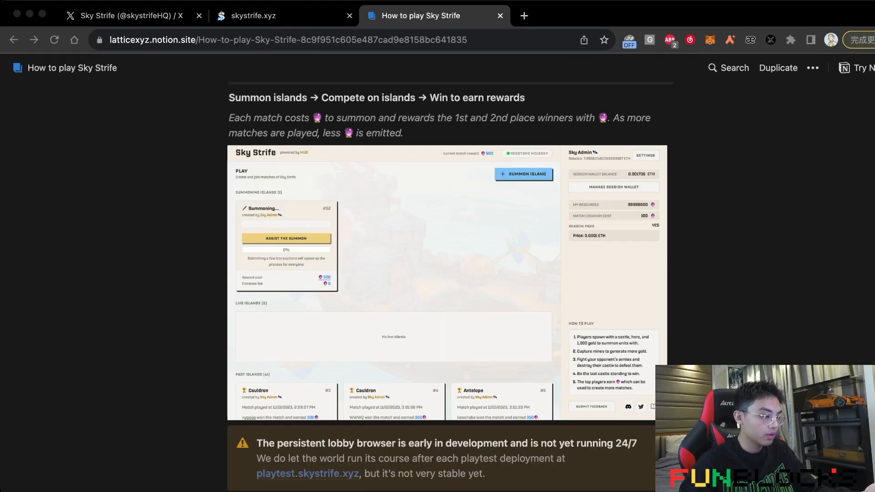
mouse_move(508, 427)
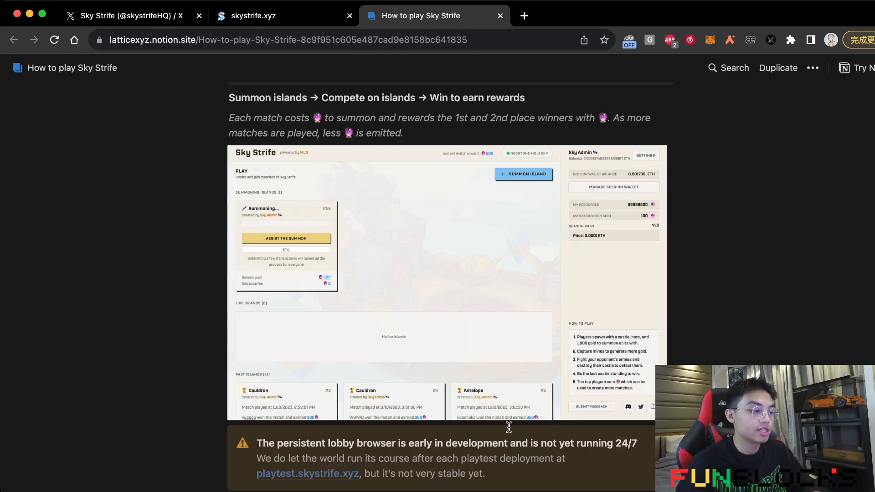
Step: View the skystrife.xyz home page, then return to the Notion guide
left_click(253, 16)
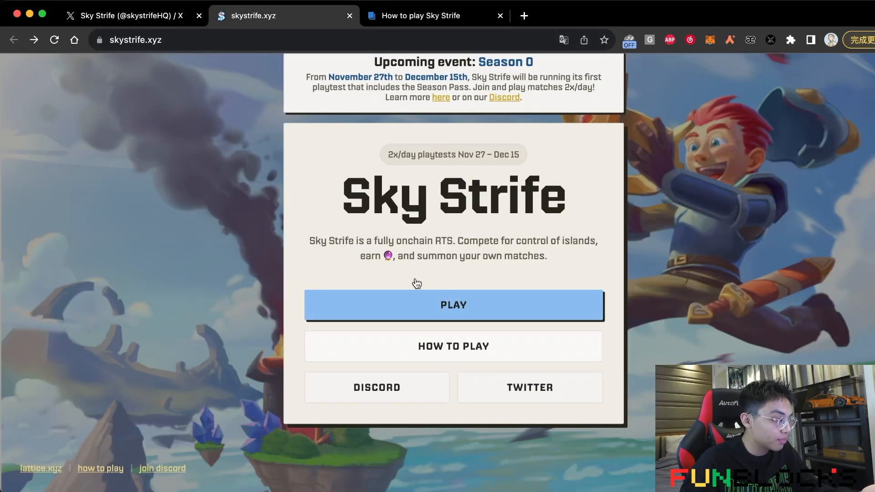
left_click(421, 16)
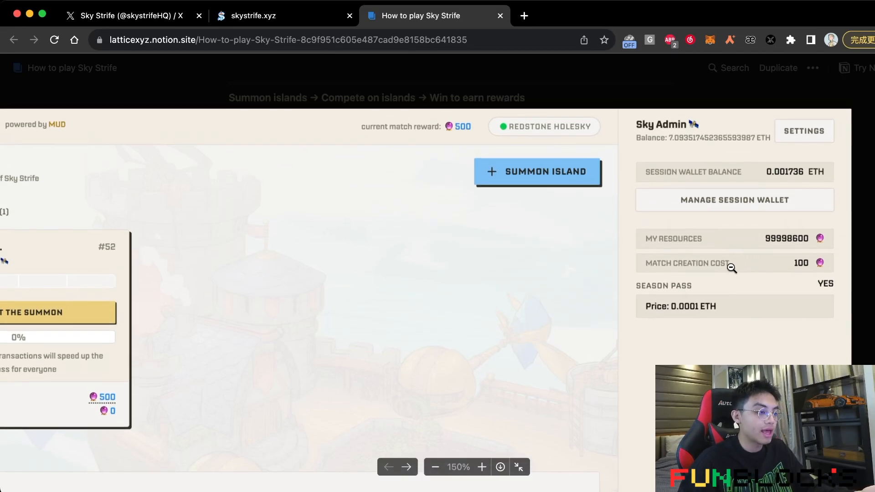
Step: Enlarge the lobby screenshot on the summoning island #52 card, 500 reward pool, zero fee
left_click(439, 467)
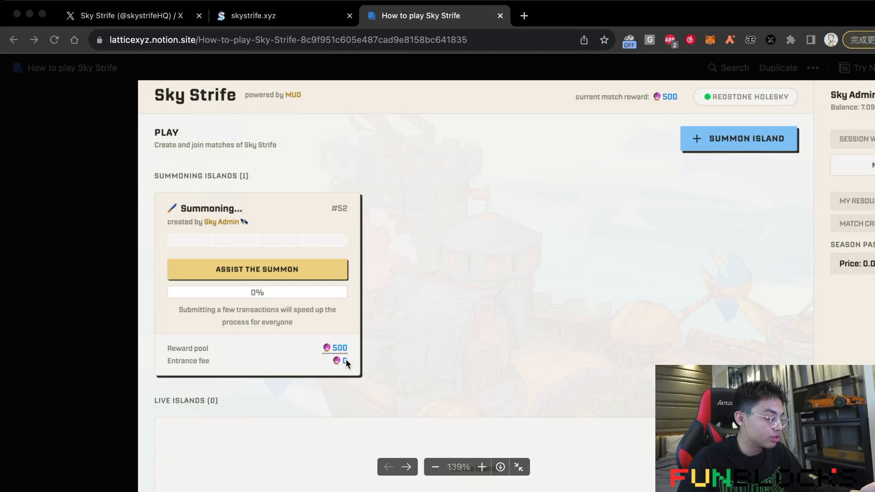
mouse_move(444, 358)
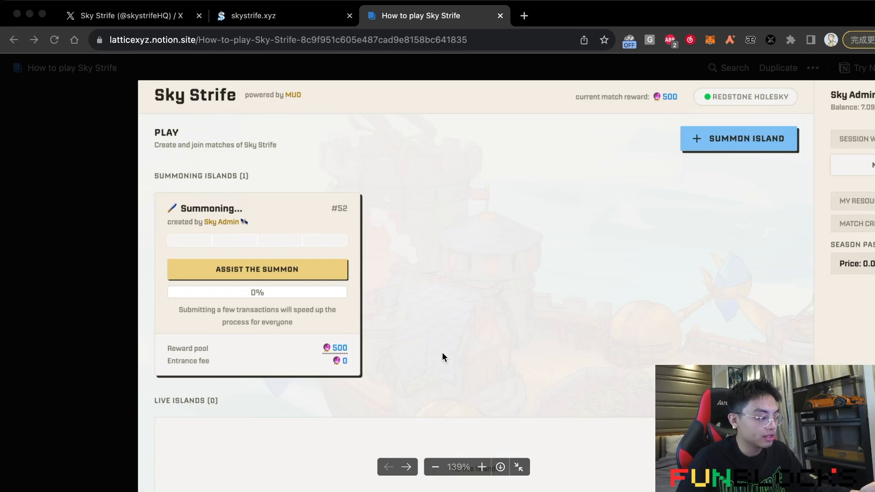